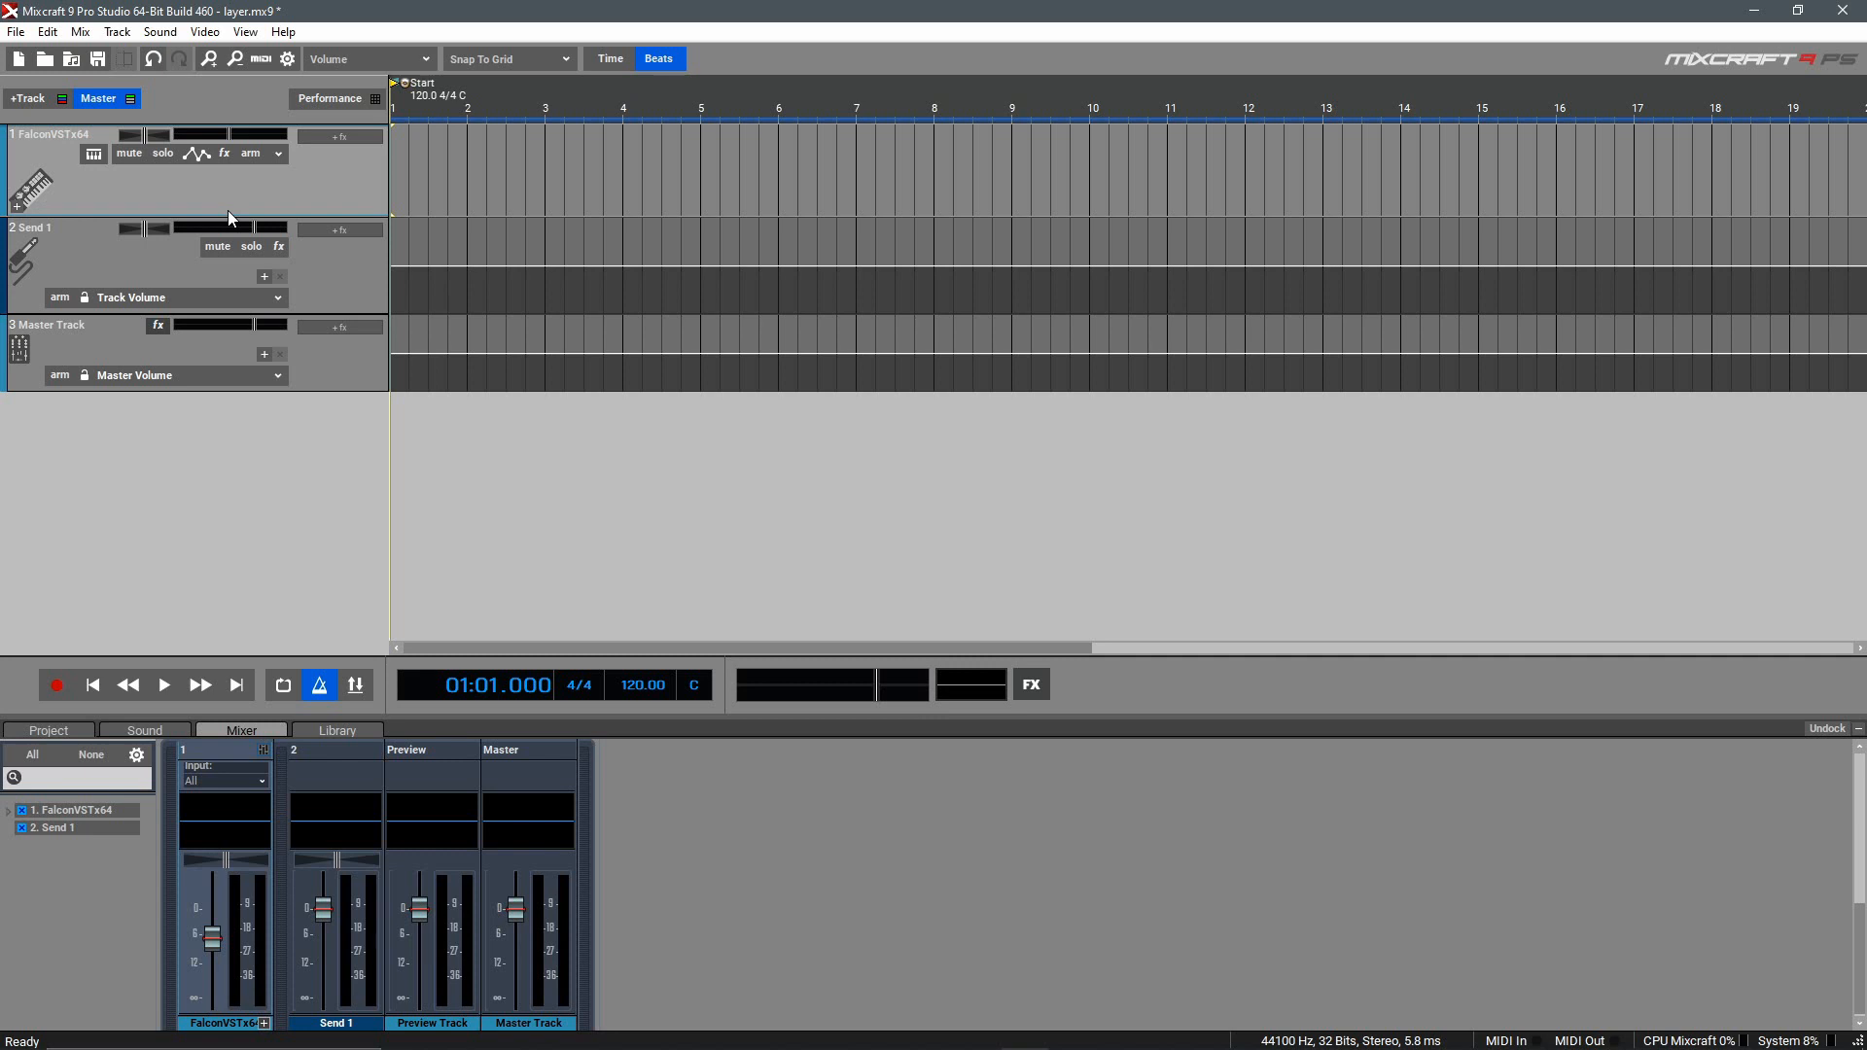
# - Show the Falcon plugin window from the FalconVSTx64 track's keyboard icon
pyautogui.click(94, 152)
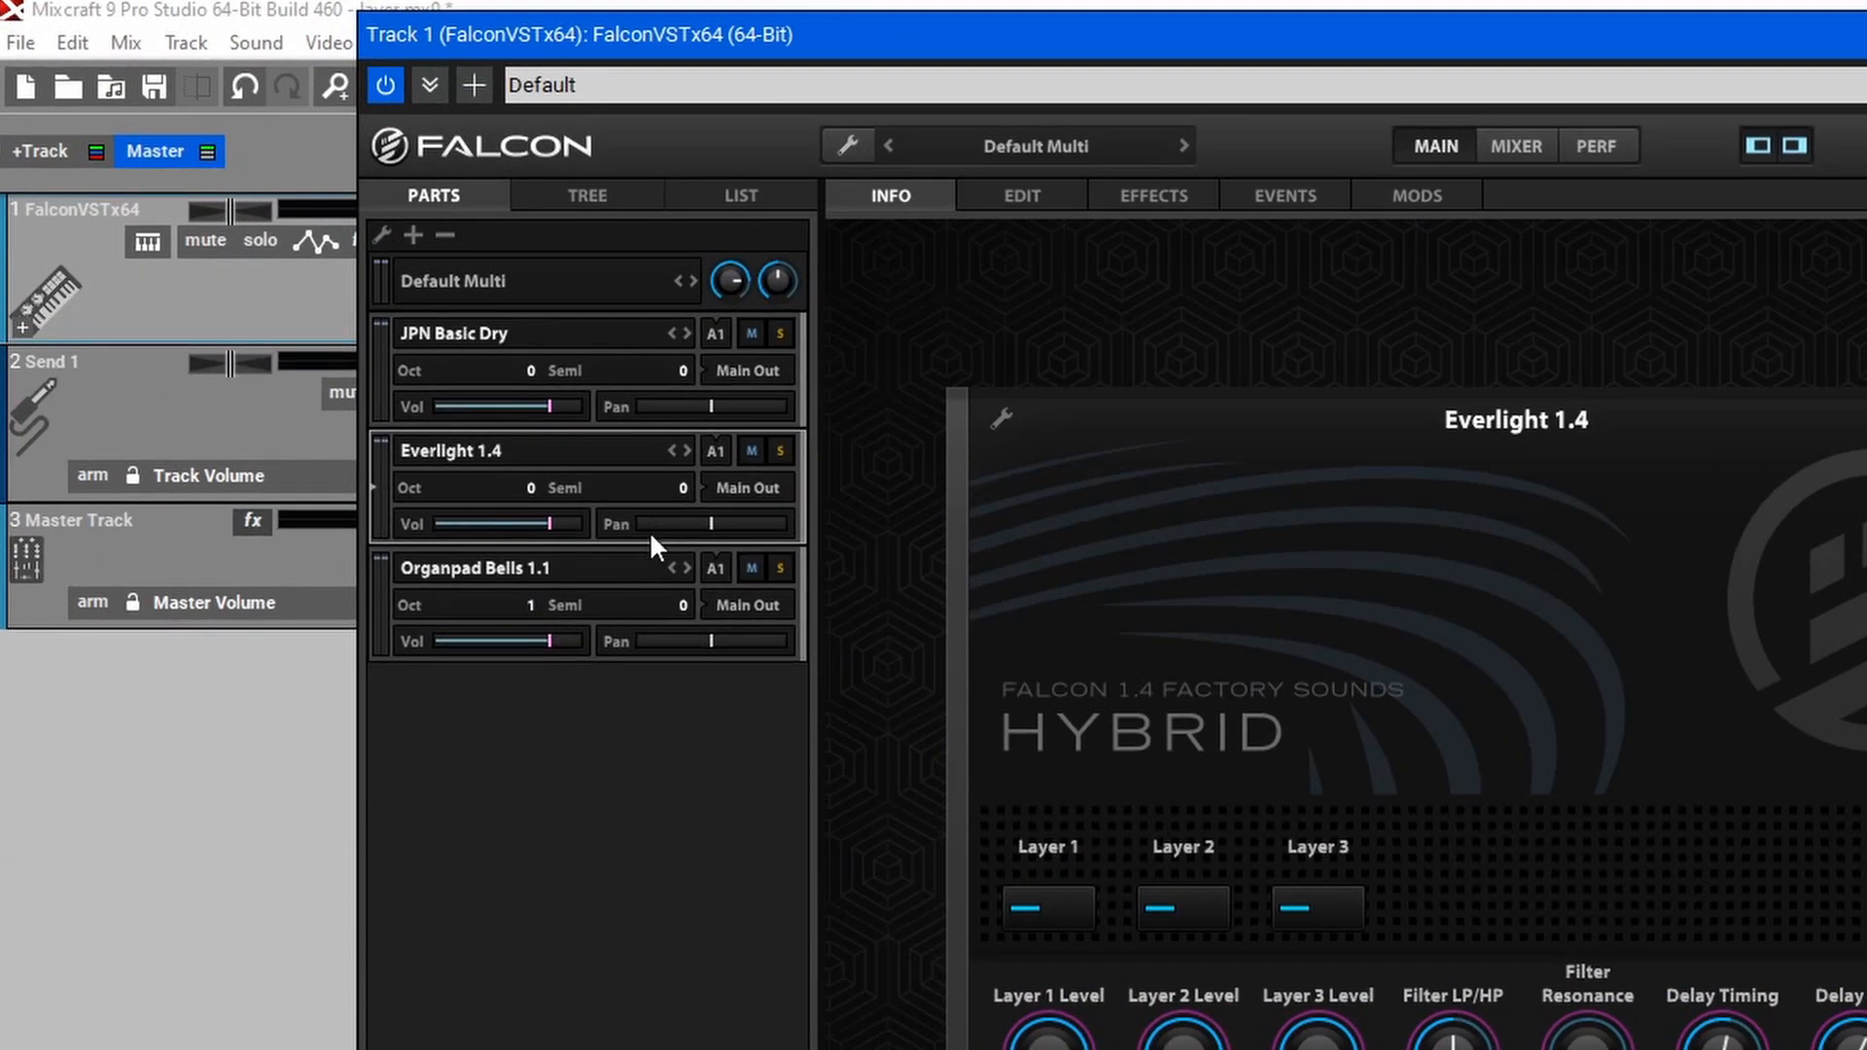
pyautogui.moveTo(651, 576)
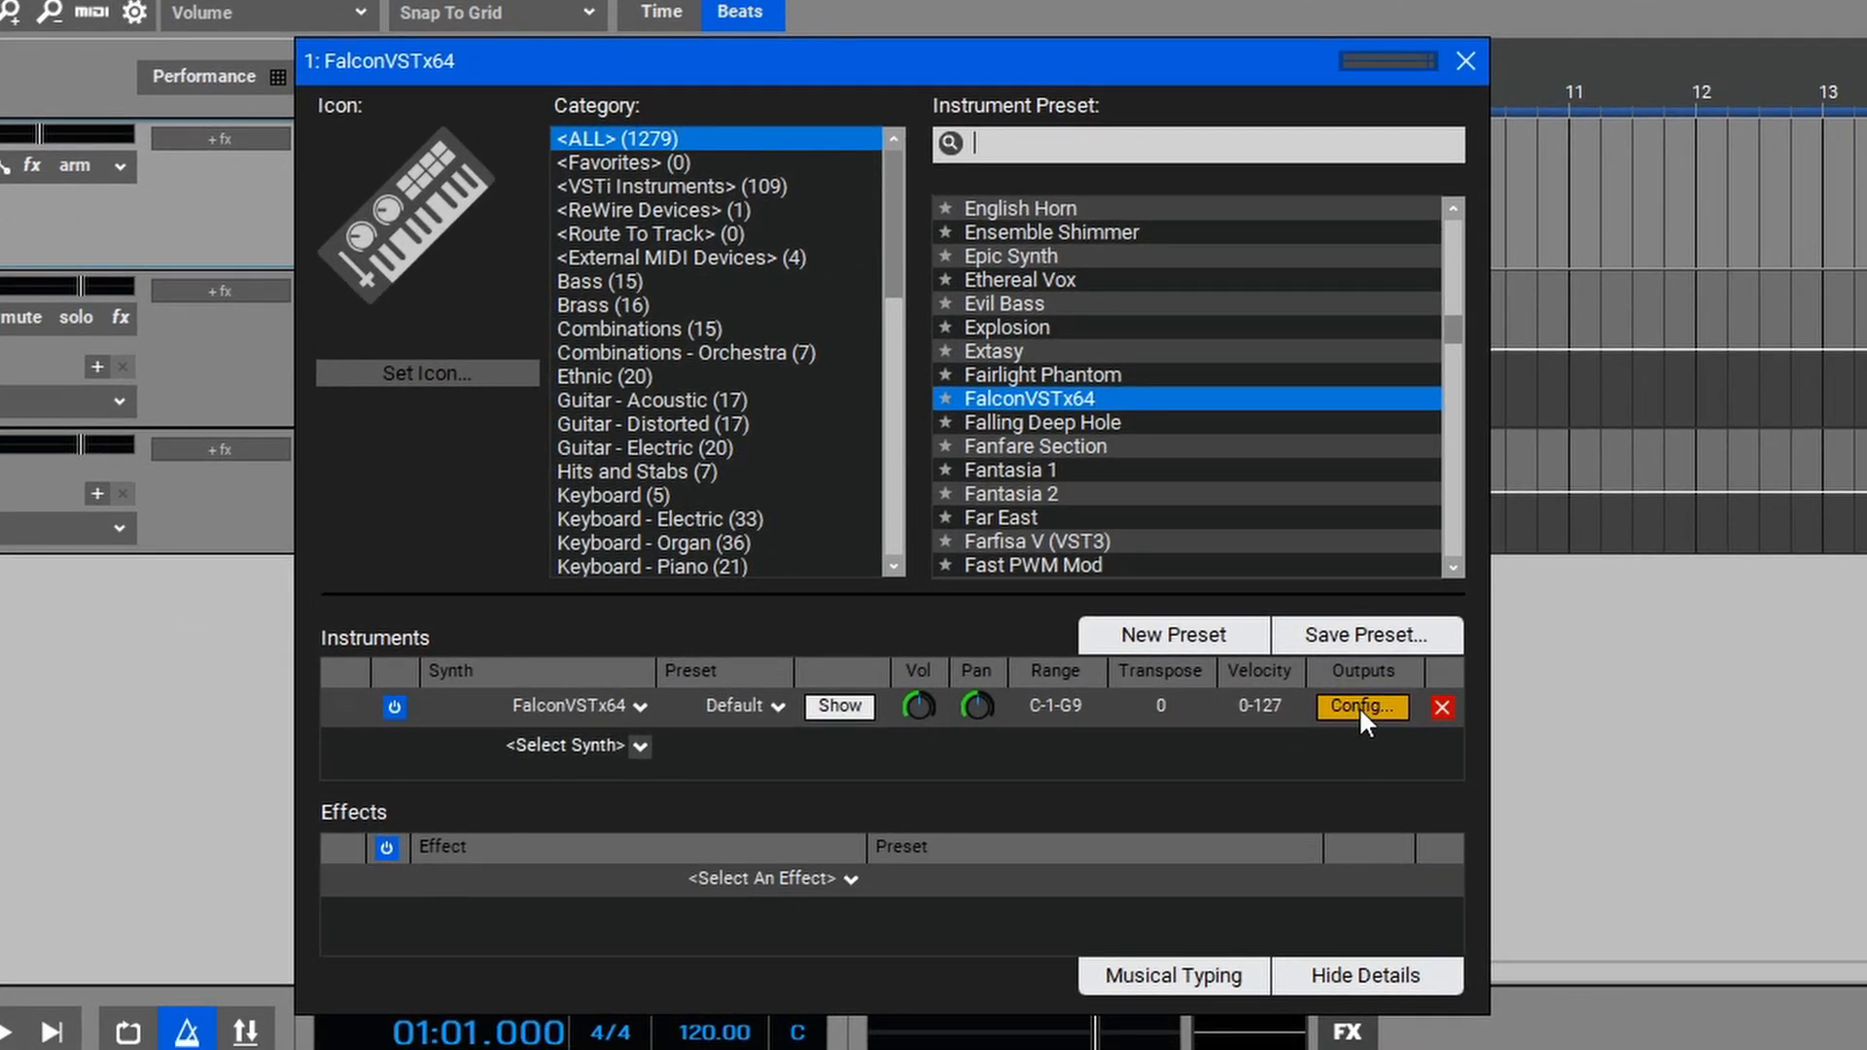
pyautogui.moveTo(1381, 724)
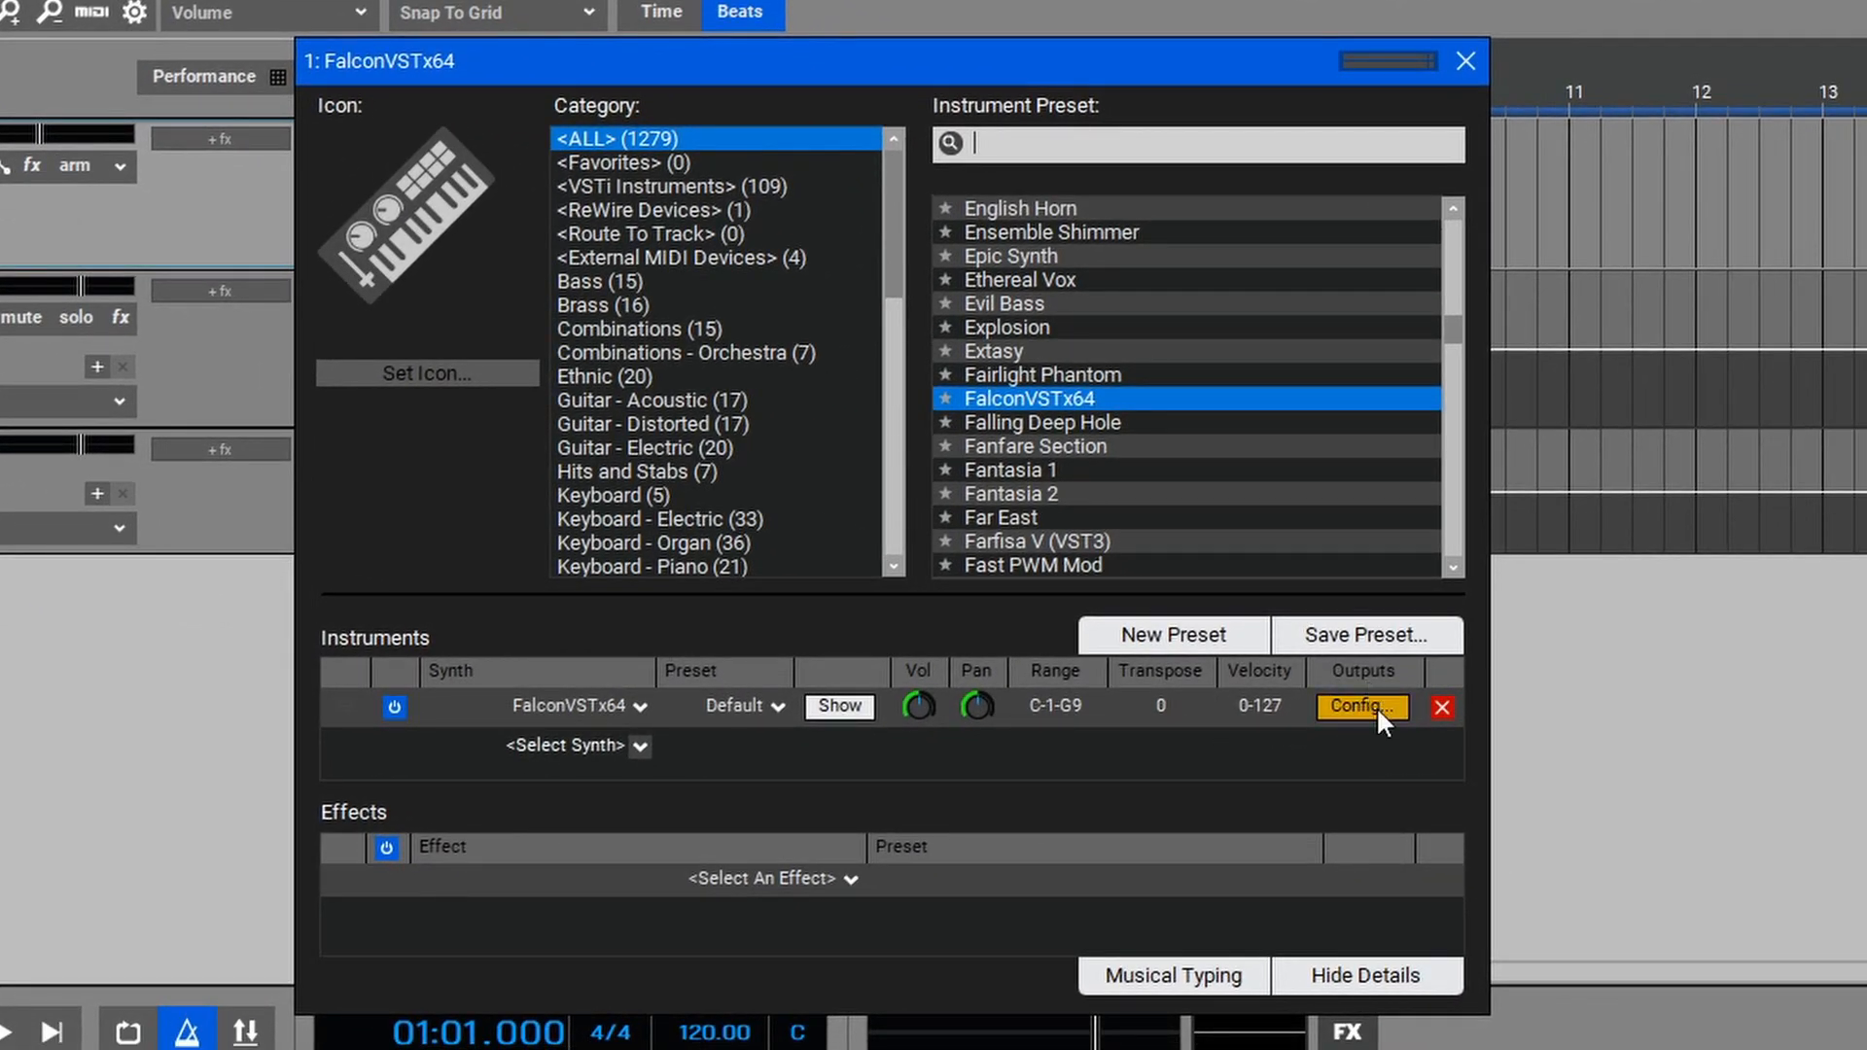
# - Bring up the Output Channels dialog listing stereo outputs Falcon 1 through 13
pyautogui.click(1359, 706)
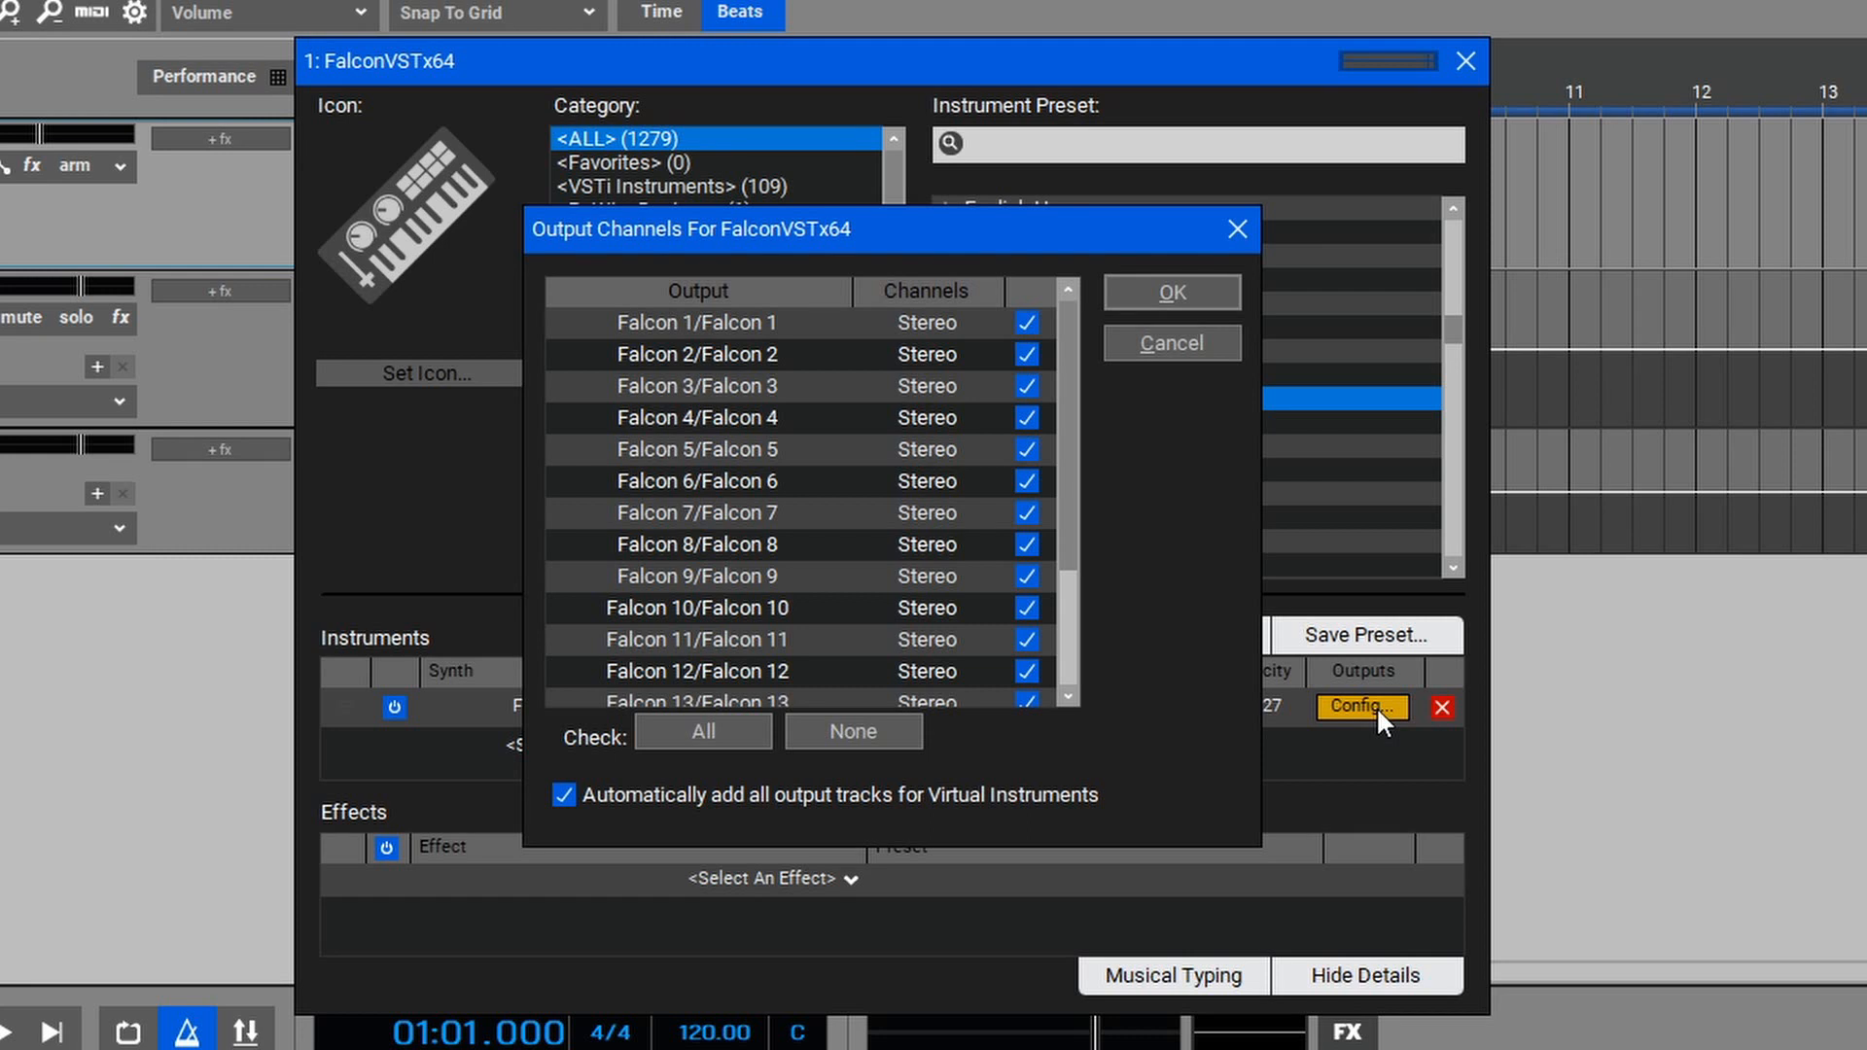
# - Confirm all Falcon output channels so child tracks Falcon 1-5 and beyond replace Send 1
pyautogui.click(1170, 291)
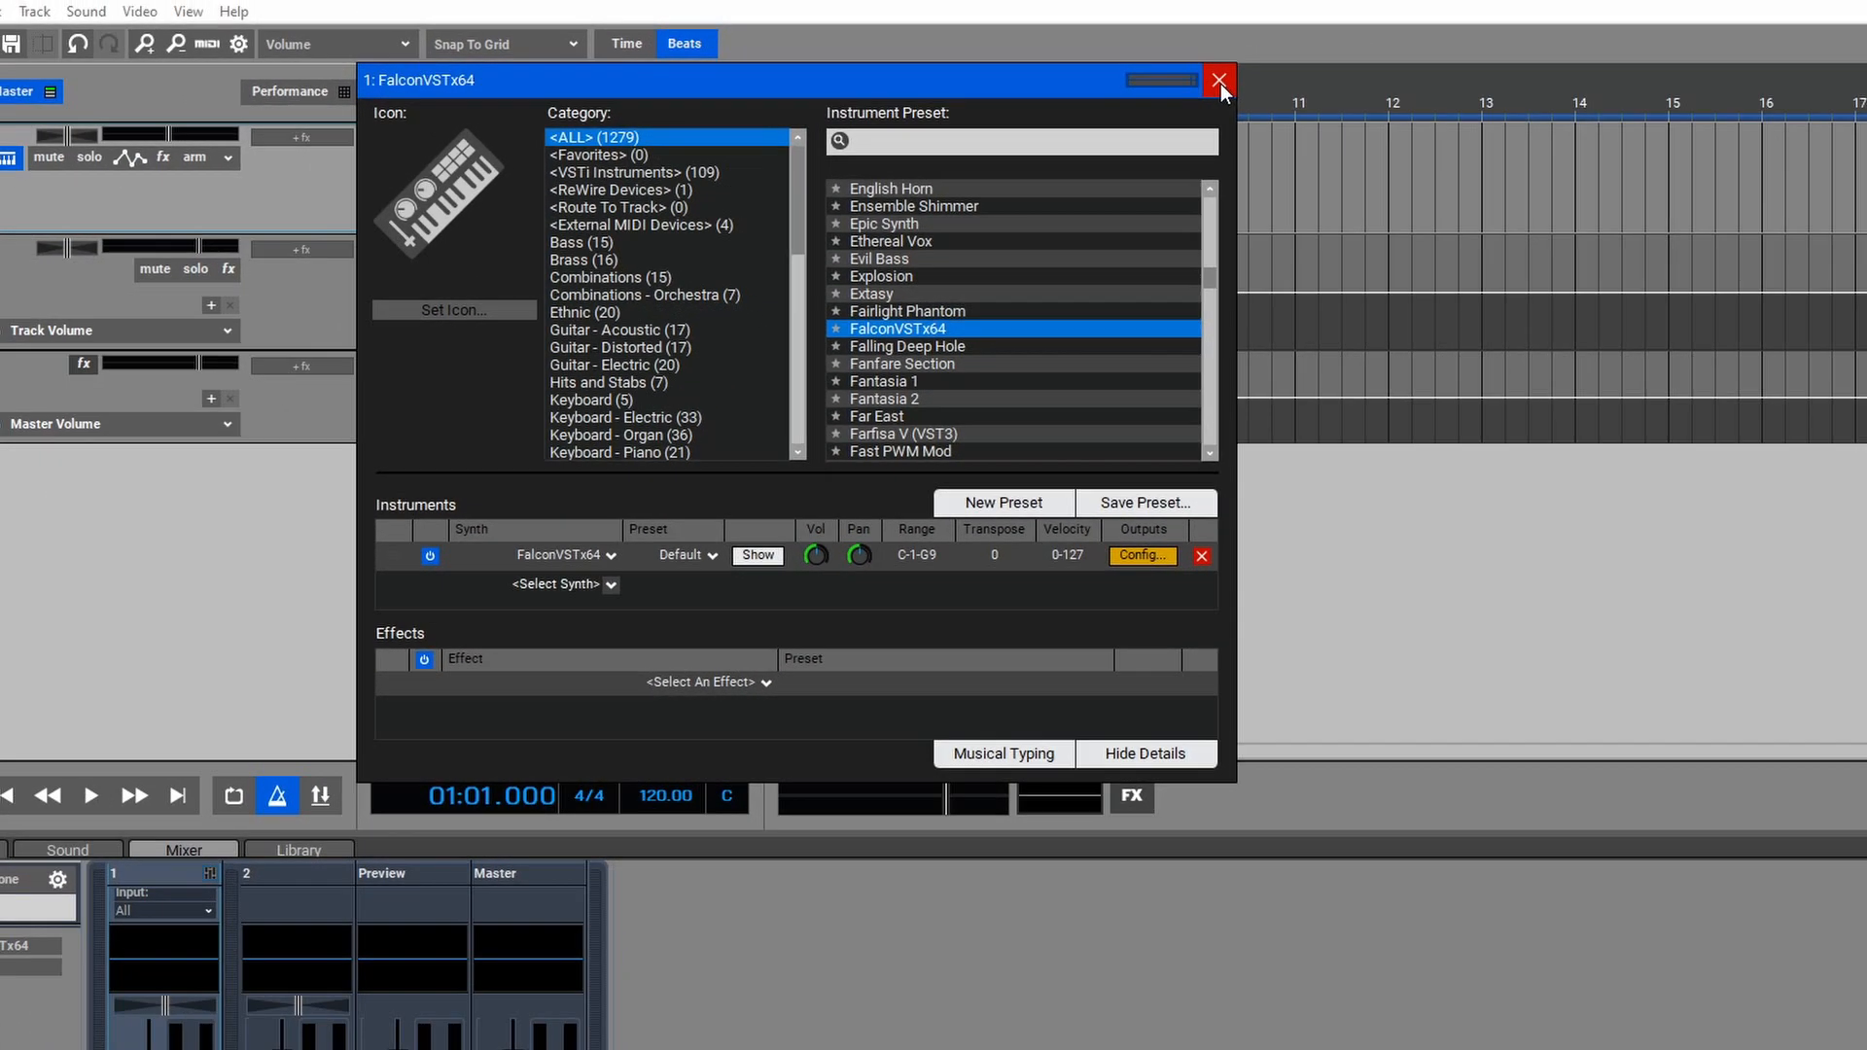
pyautogui.click(1219, 80)
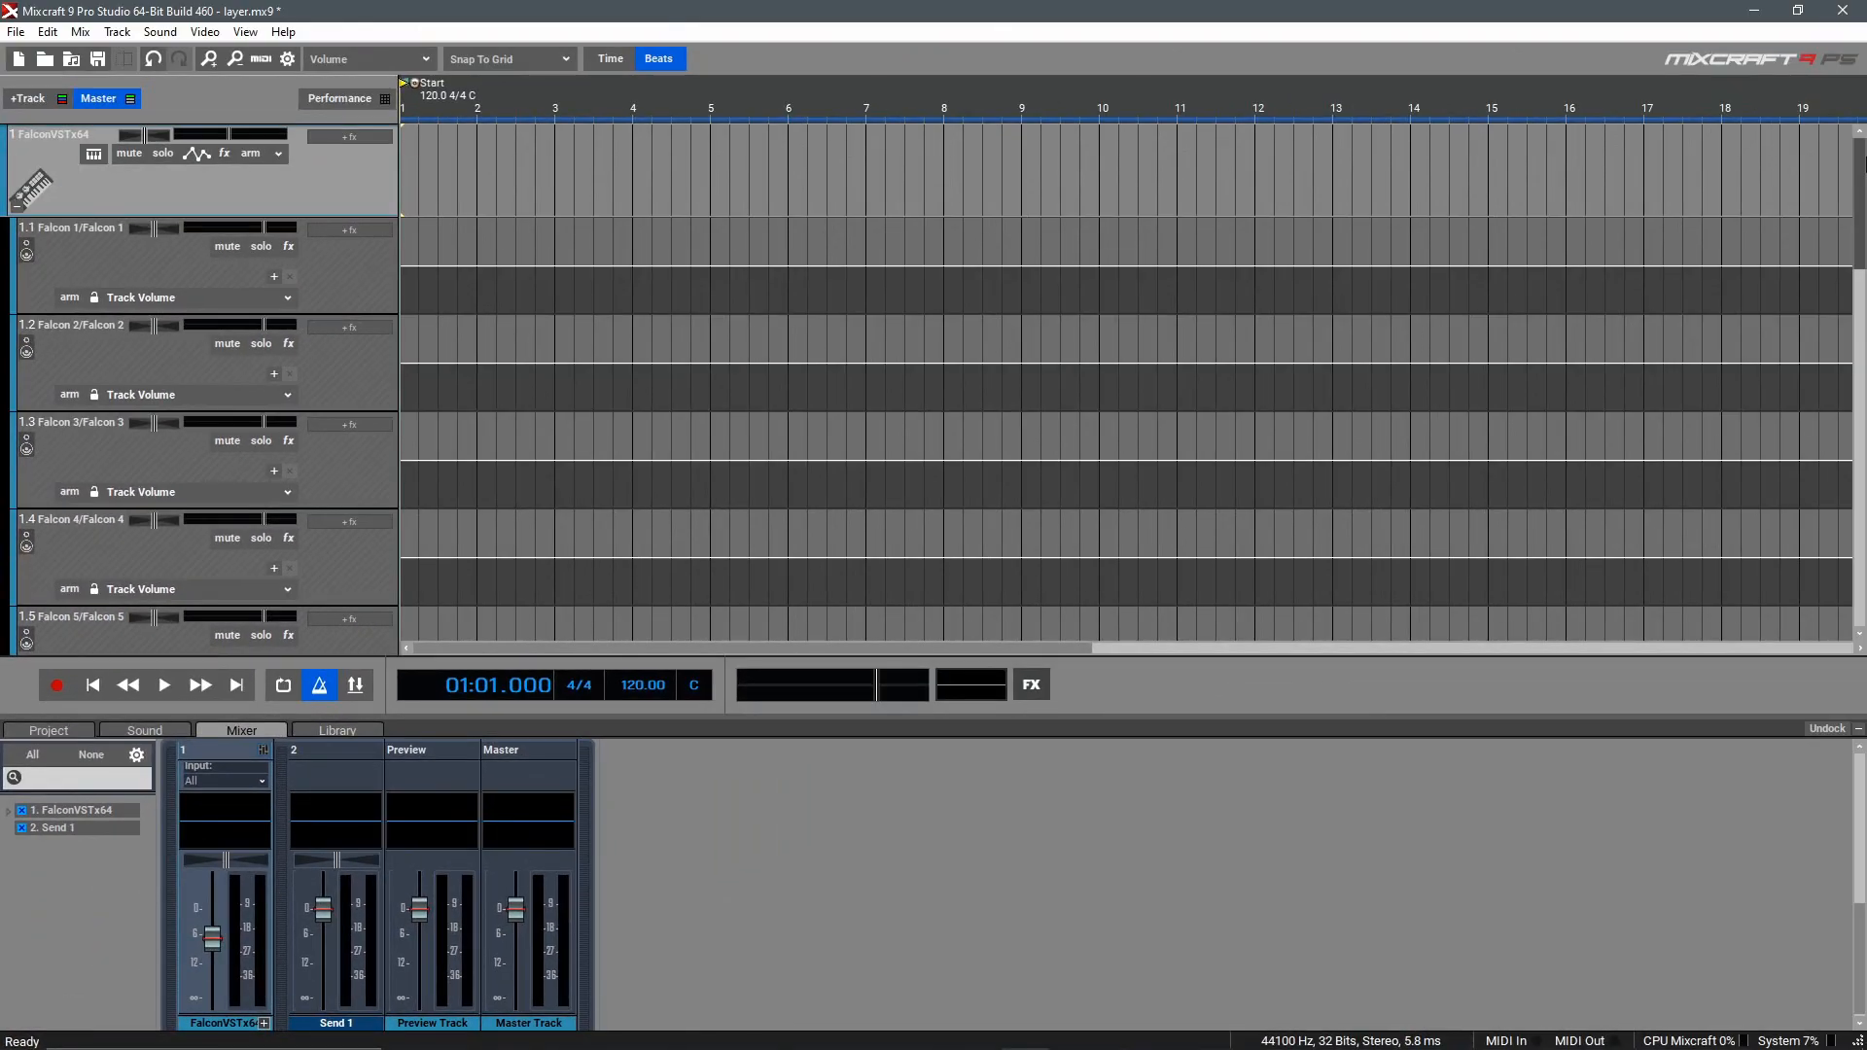
pyautogui.scroll(-3)
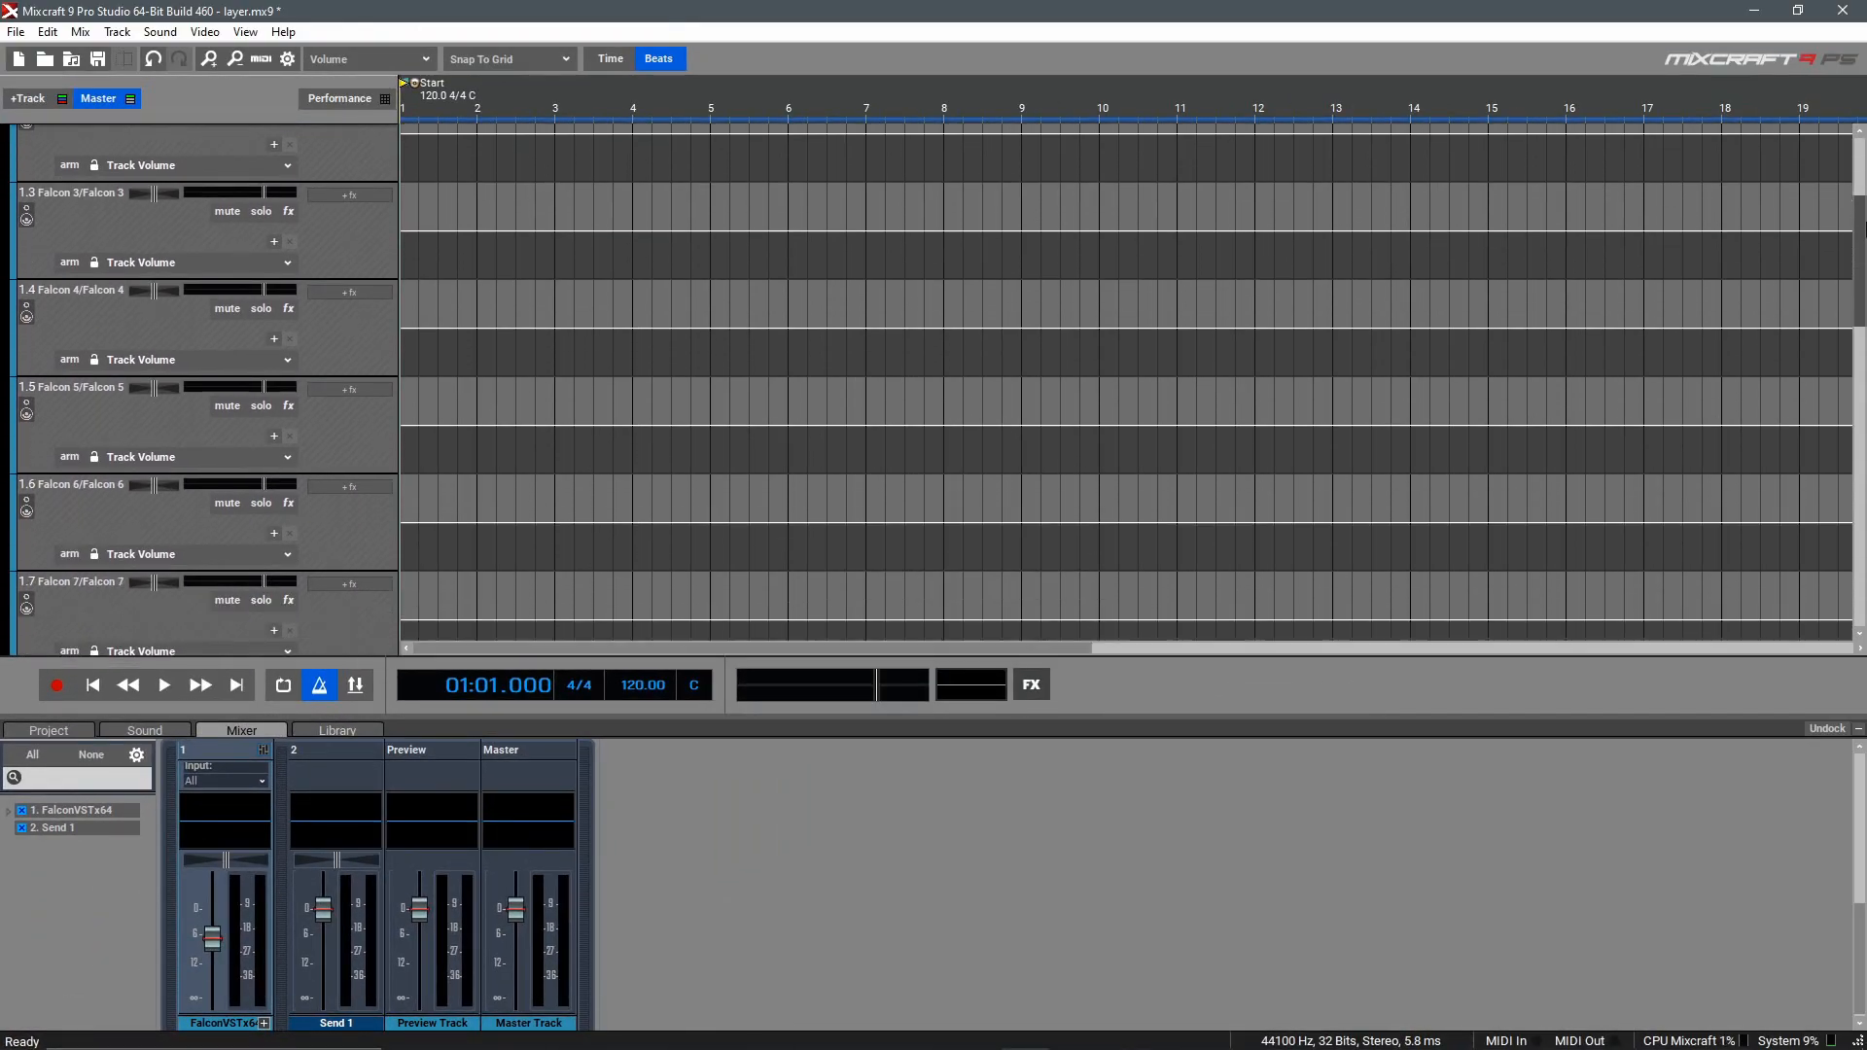
pyautogui.scroll(-3)
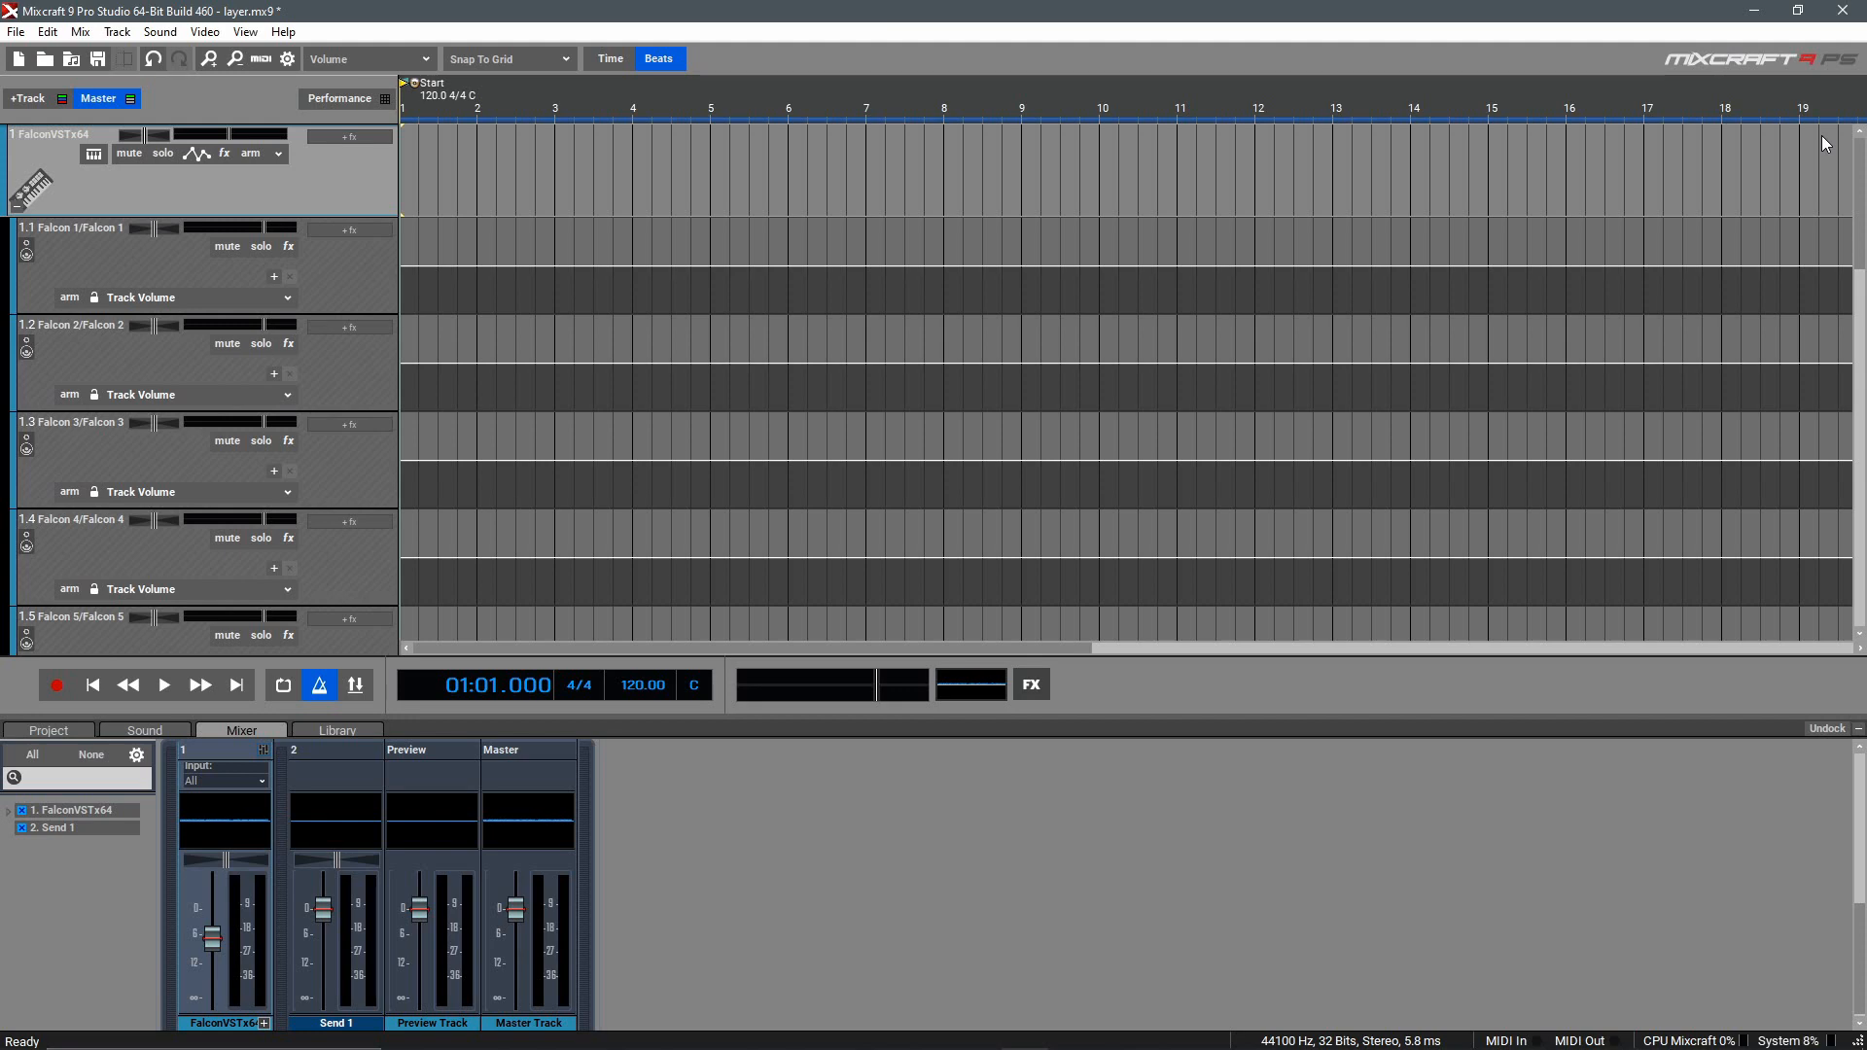
# - Show the Falcon plugin window again beside the new Falcon output tracks
pyautogui.click(91, 152)
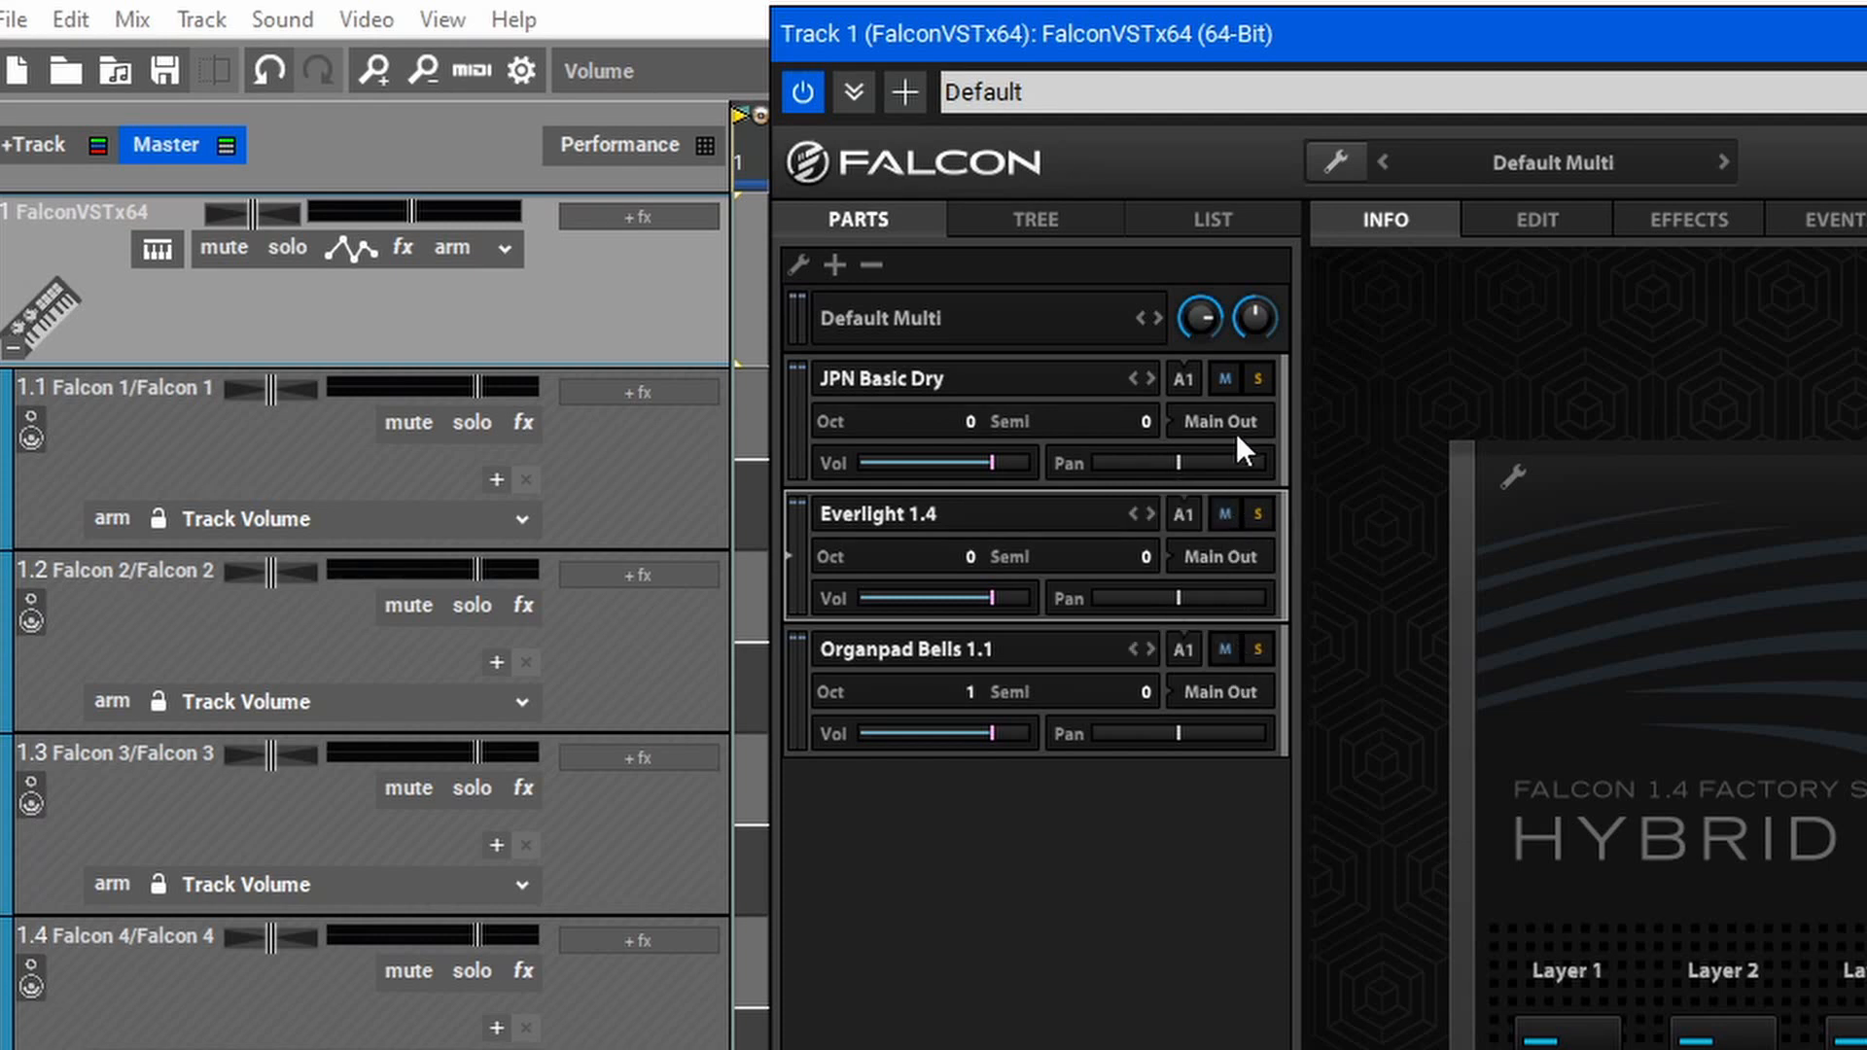
pyautogui.moveTo(608, 469)
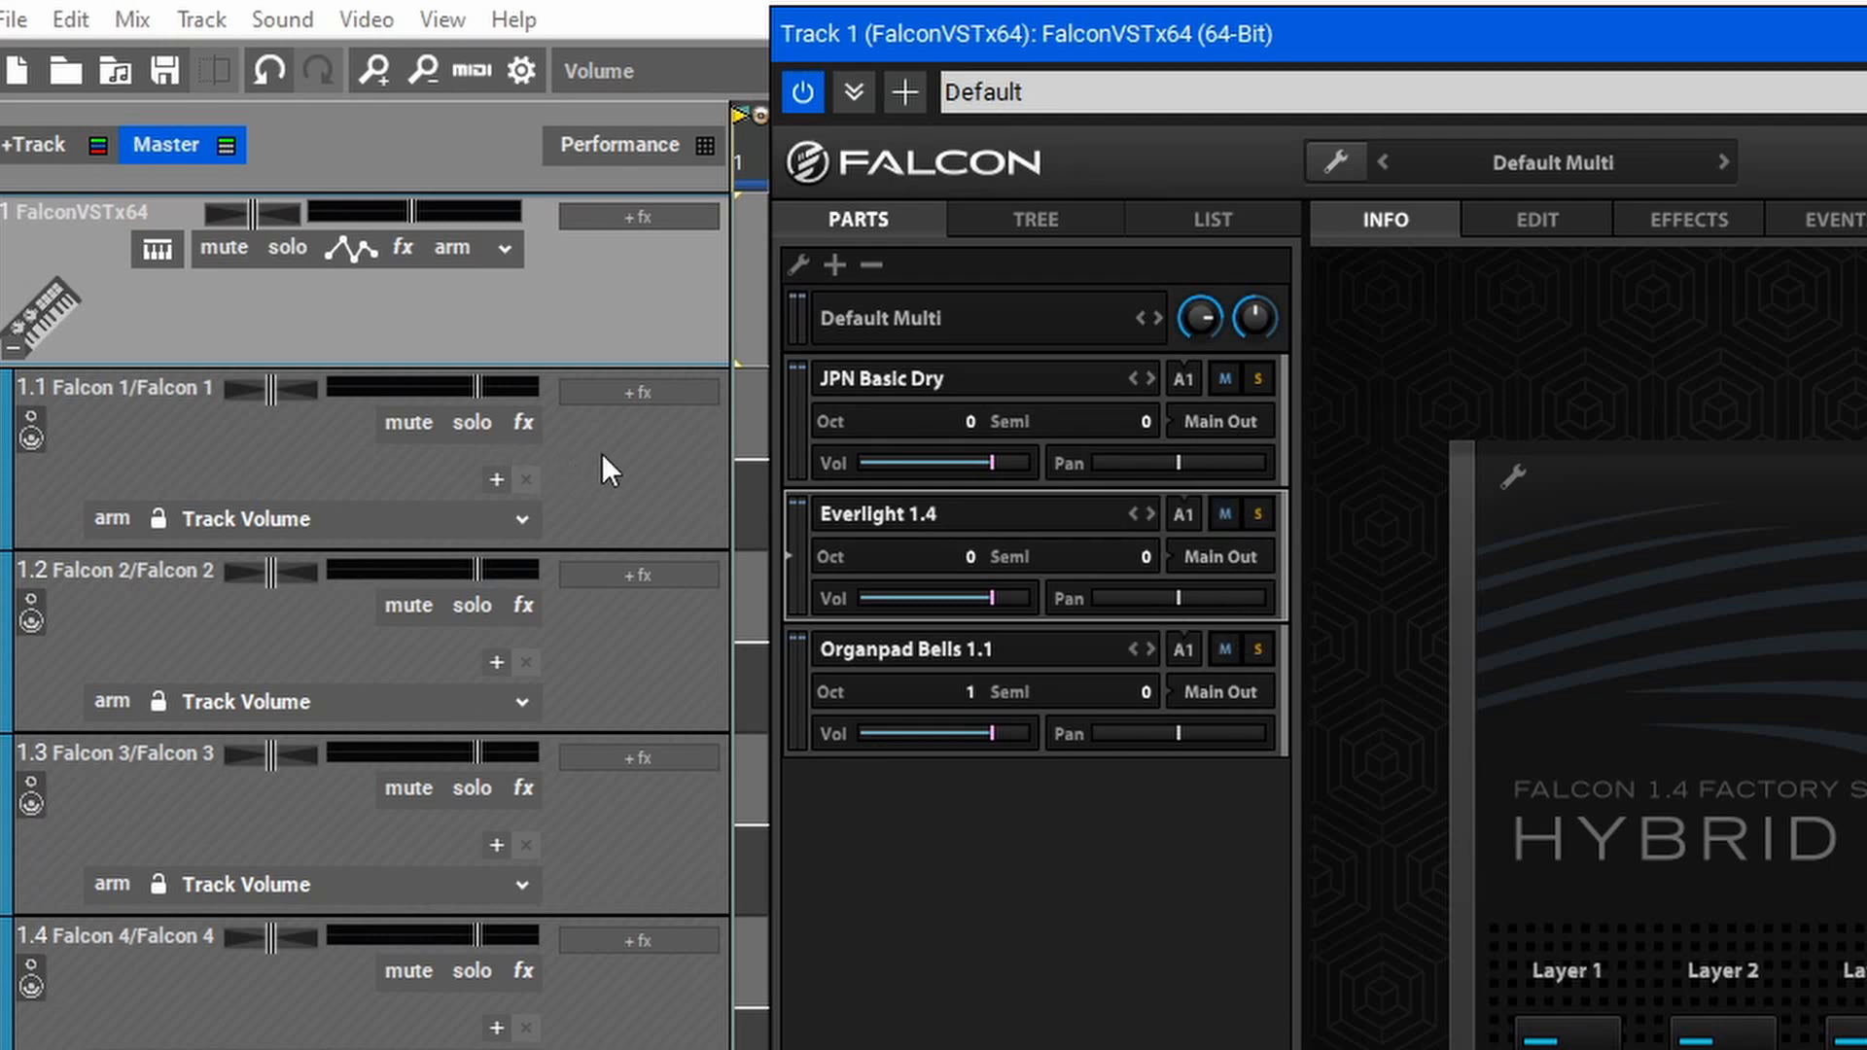